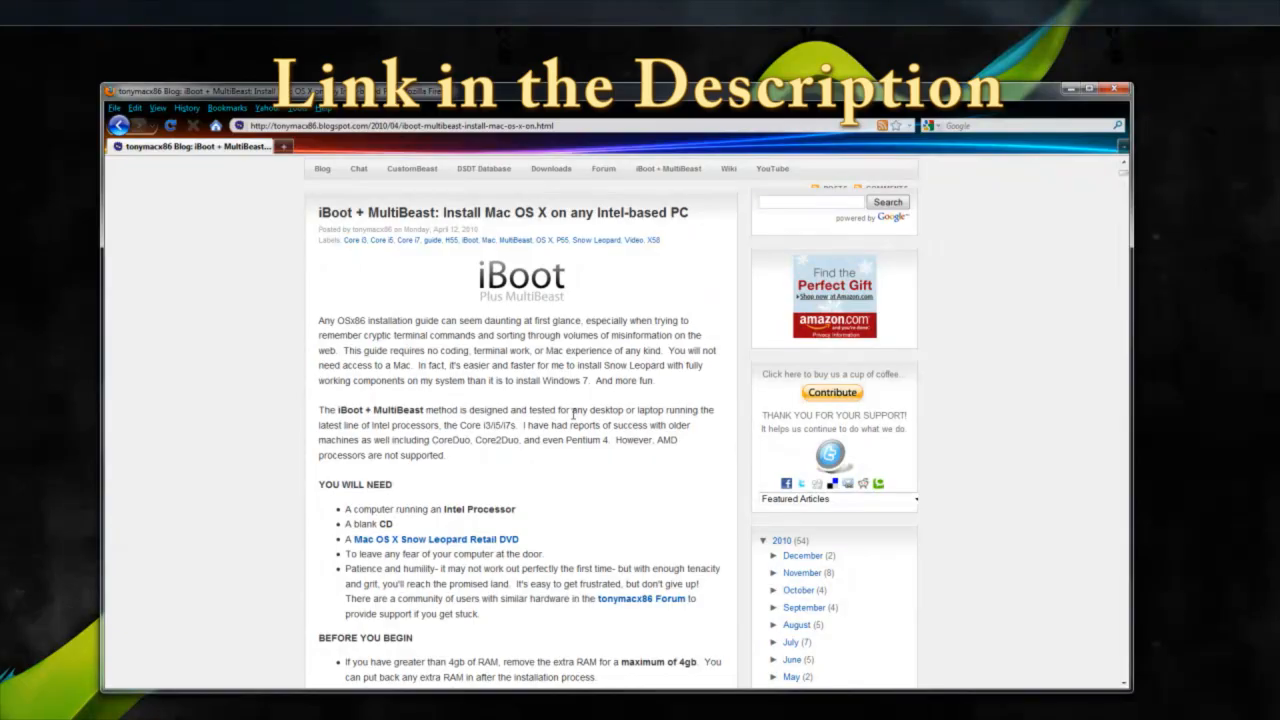
- Scroll to Step 2 of the tonymacx86 guide and download the iBoot image to the desktop
{"action": "scroll", "scroll_direction": "down", "scroll_amount": 3}
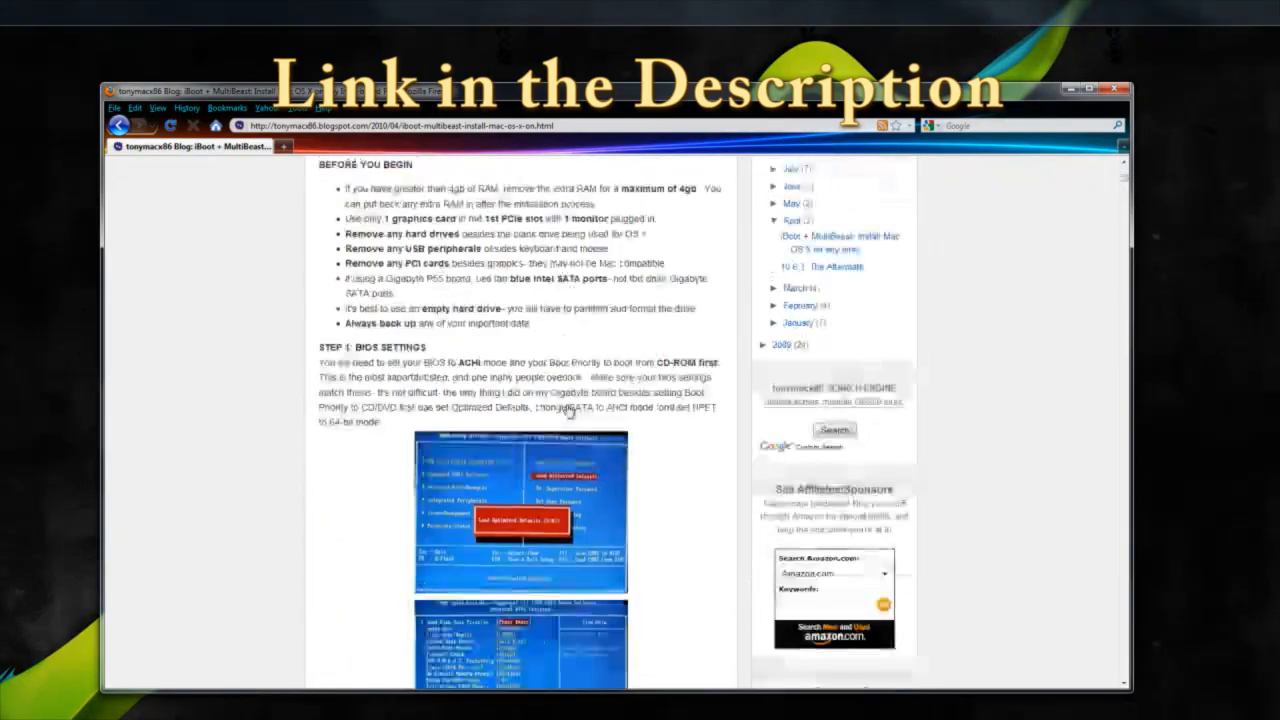
{"action": "scroll", "scroll_direction": "down", "scroll_amount": 3}
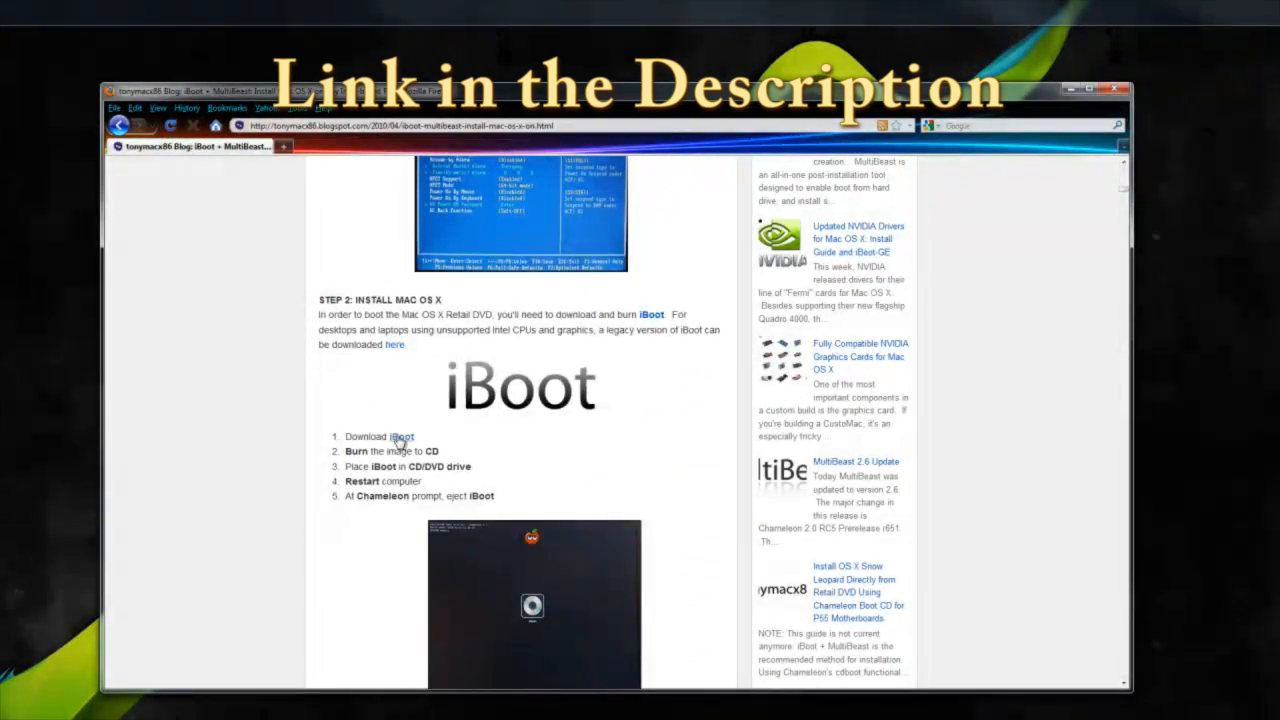
{"action": "left_click", "coordinate": [397, 436]}
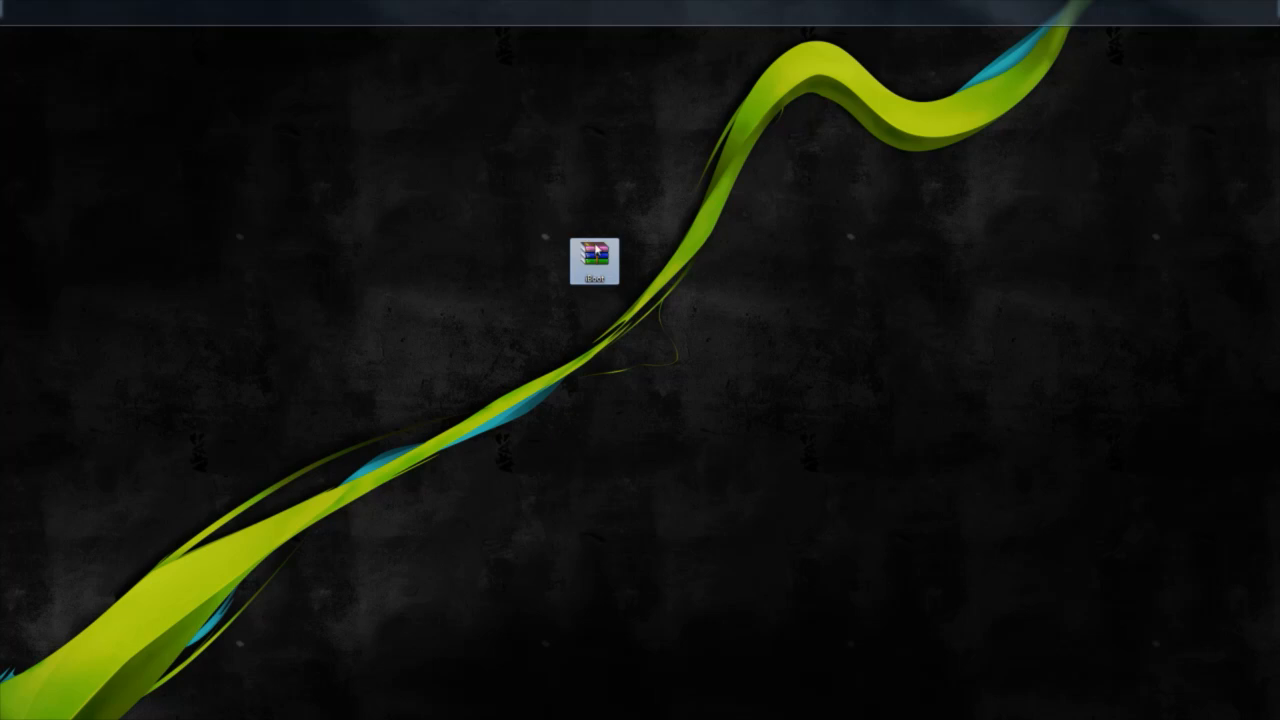
- Load the iBoot image into ImgBurn and start burning it to the blank DVD-R
{"action": "right_click", "coordinate": [597, 258]}
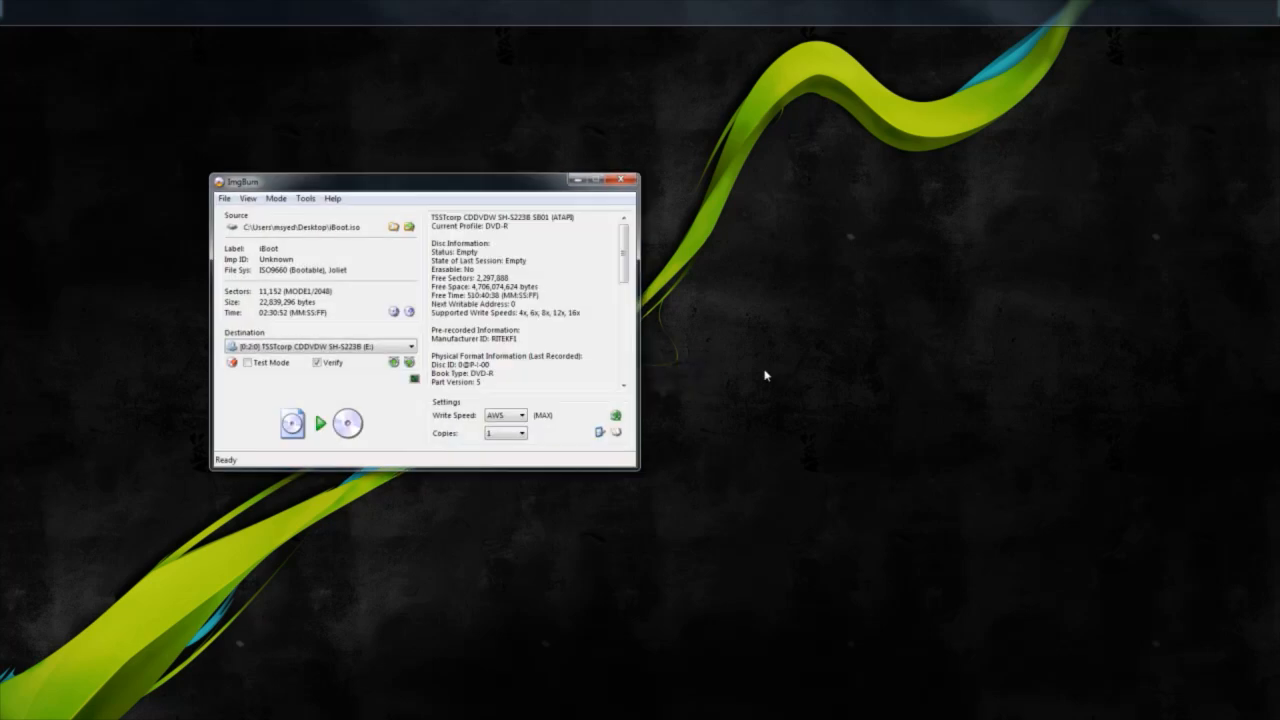
{"action": "left_click", "coordinate": [320, 423]}
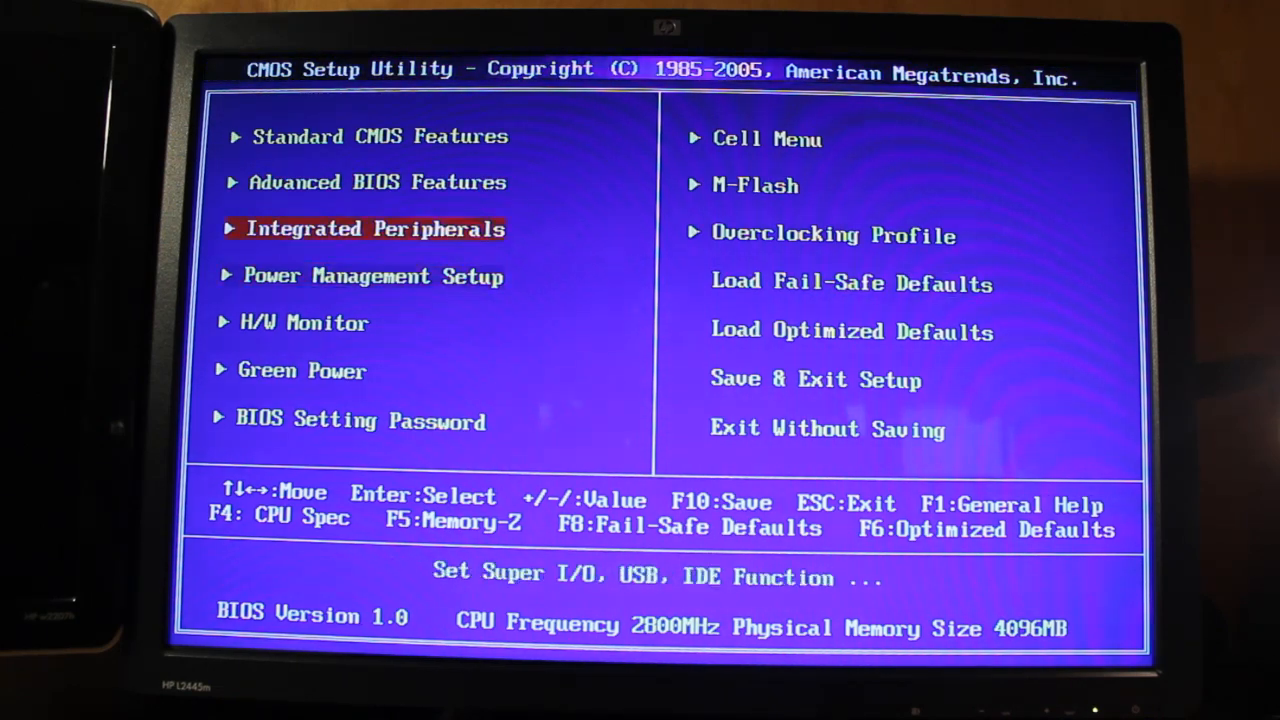
- Move through the BIOS menu toward Integrated Peripherals
{"action": "key", "text": "Up"}
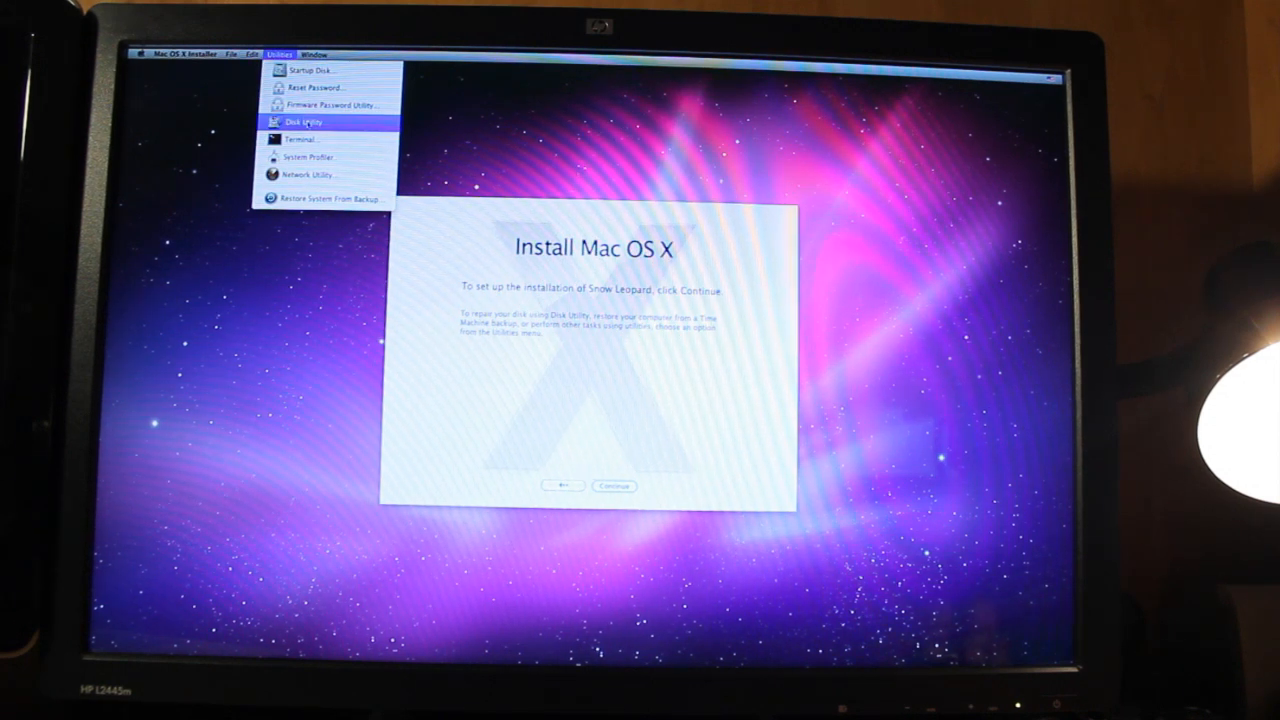
- Launch Disk Utility and show partitioning options for the 640.14 GB WDC drive
{"action": "left_click", "coordinate": [298, 122]}
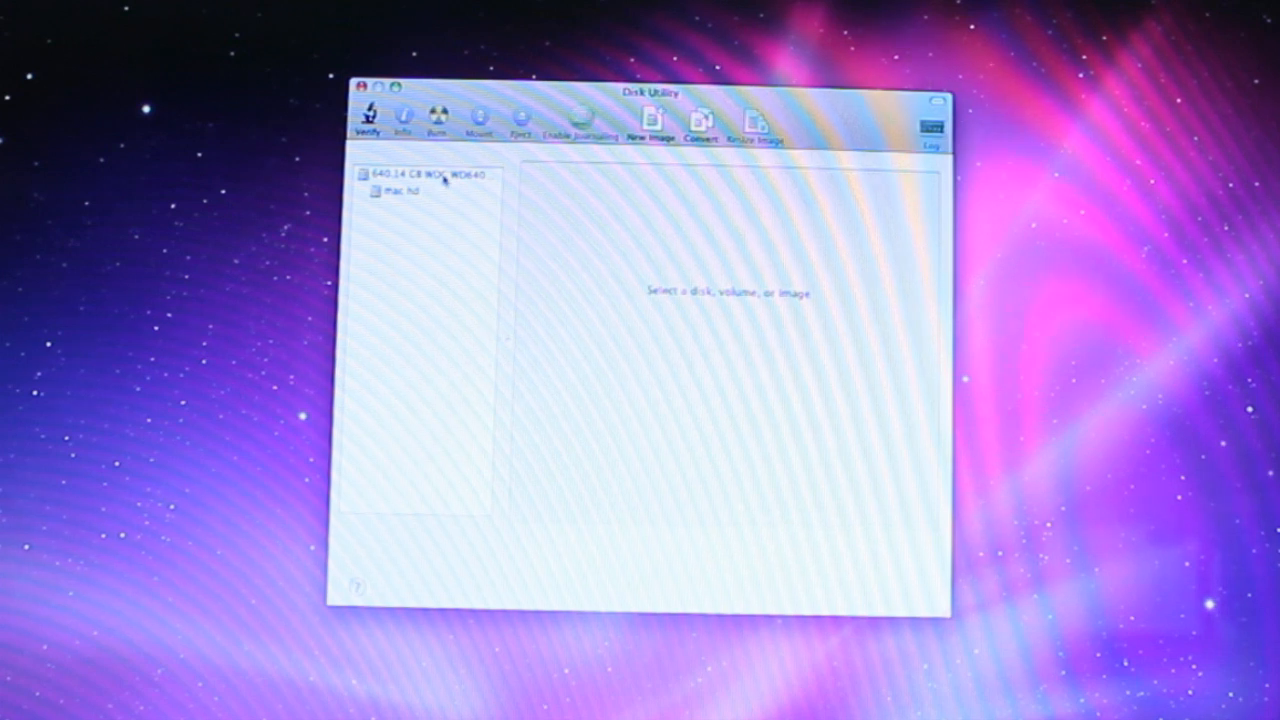
{"action": "left_click", "coordinate": [425, 175]}
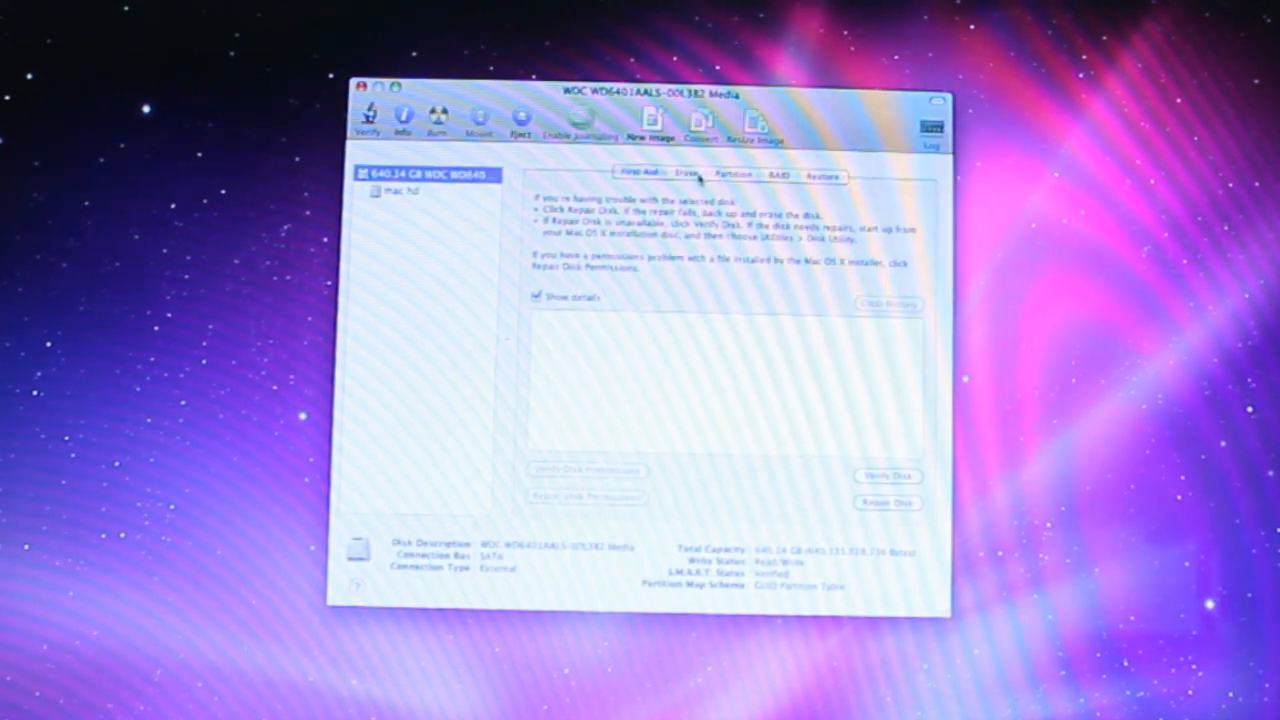
{"action": "left_click", "coordinate": [687, 177]}
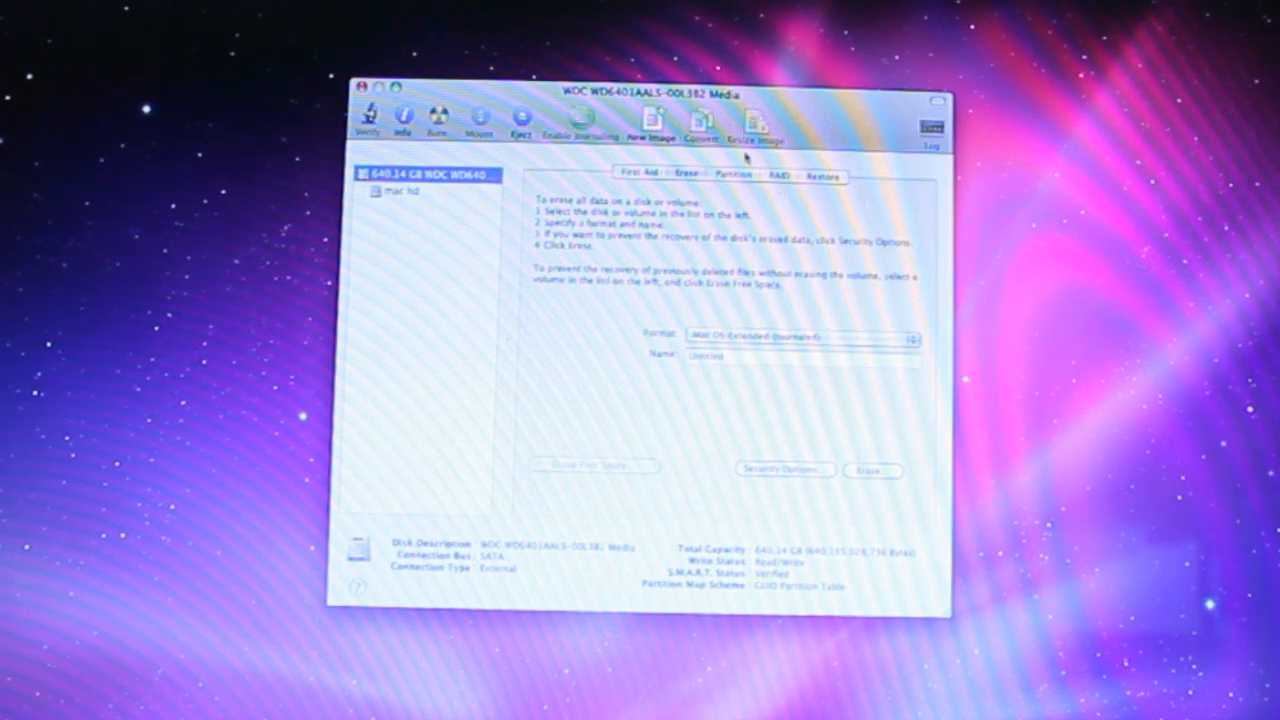
{"action": "left_click", "coordinate": [730, 176]}
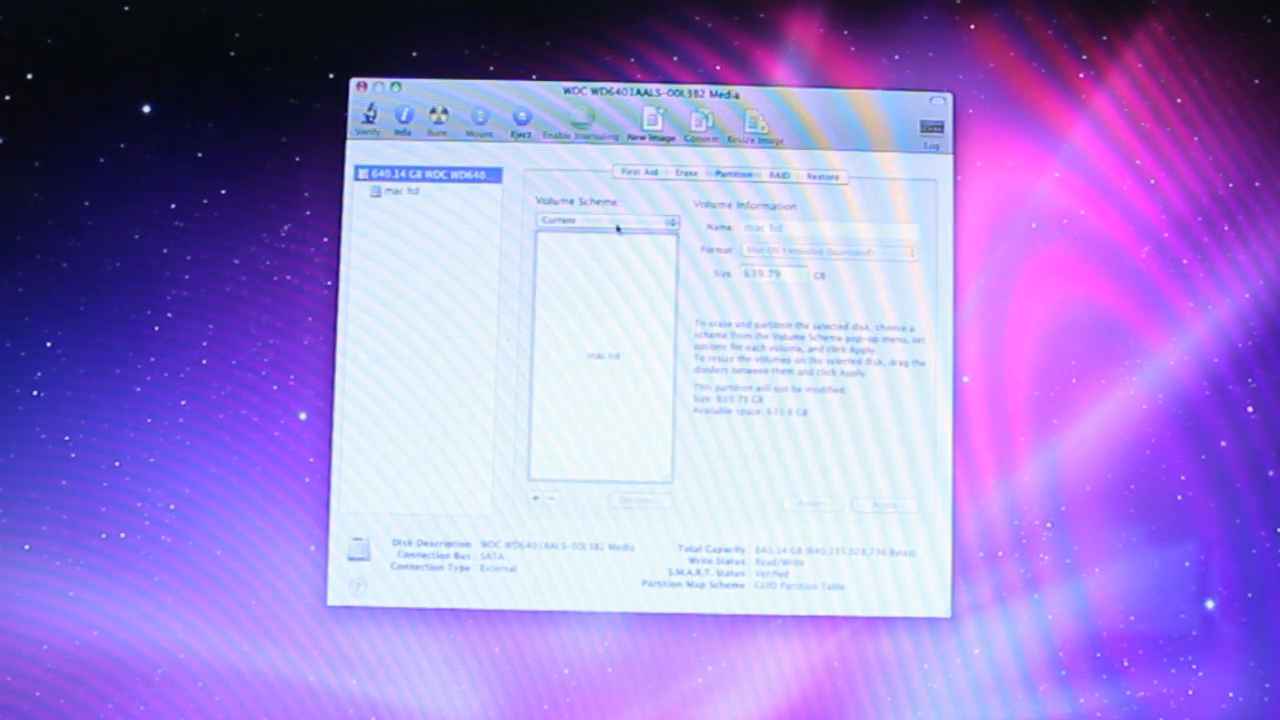
- Apply a single Mac OS Extended (Journaled) partition named Snow Leopard, confirming the erase
{"action": "left_click", "coordinate": [597, 217]}
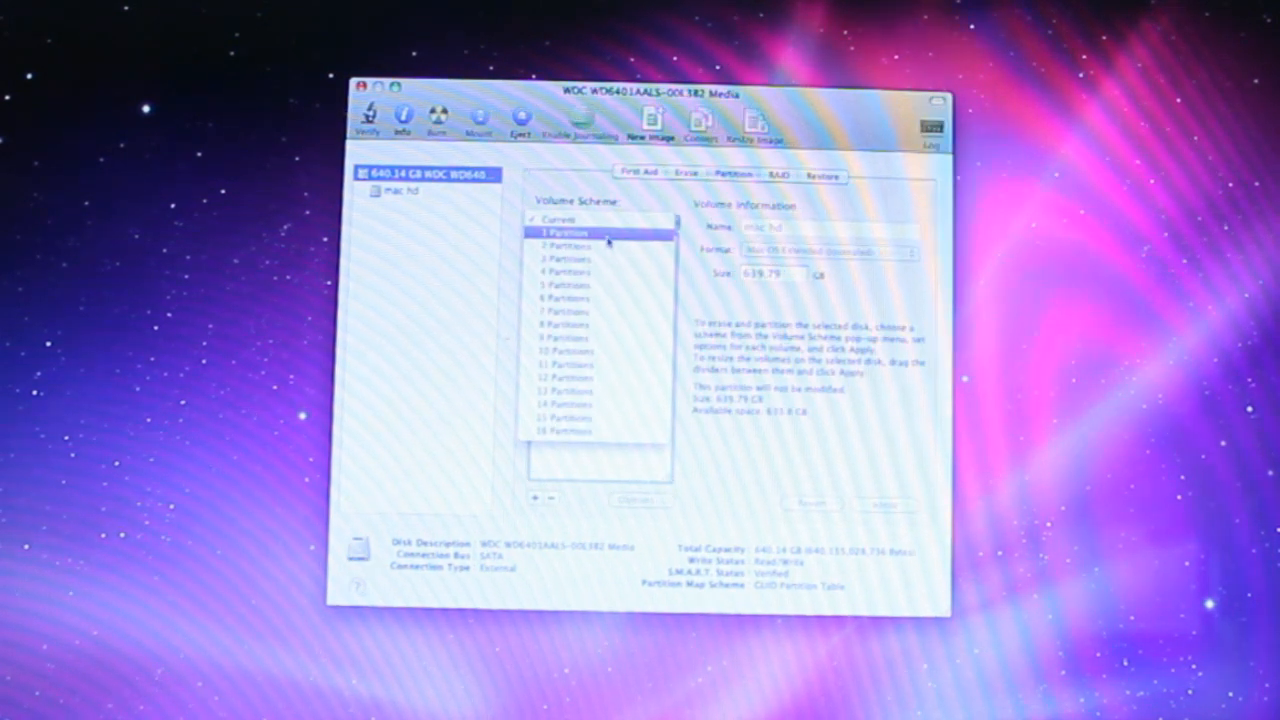
{"action": "left_click", "coordinate": [570, 232]}
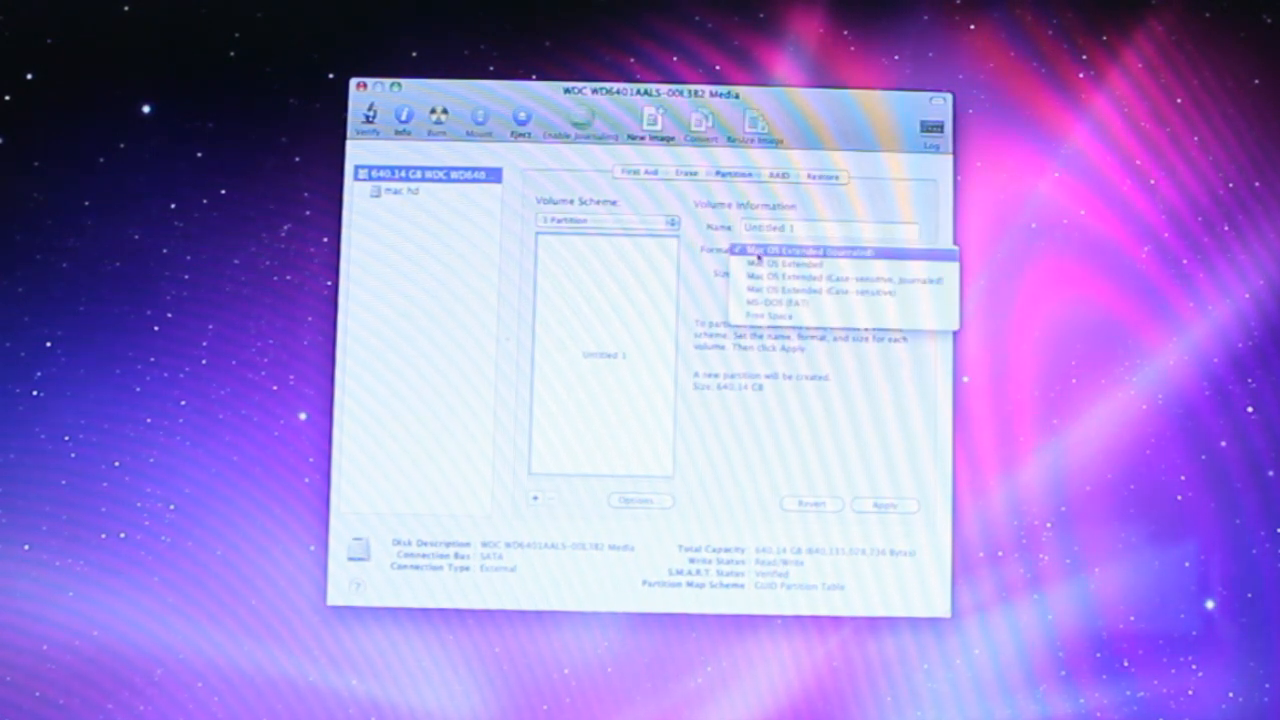
{"action": "left_click", "coordinate": [820, 250]}
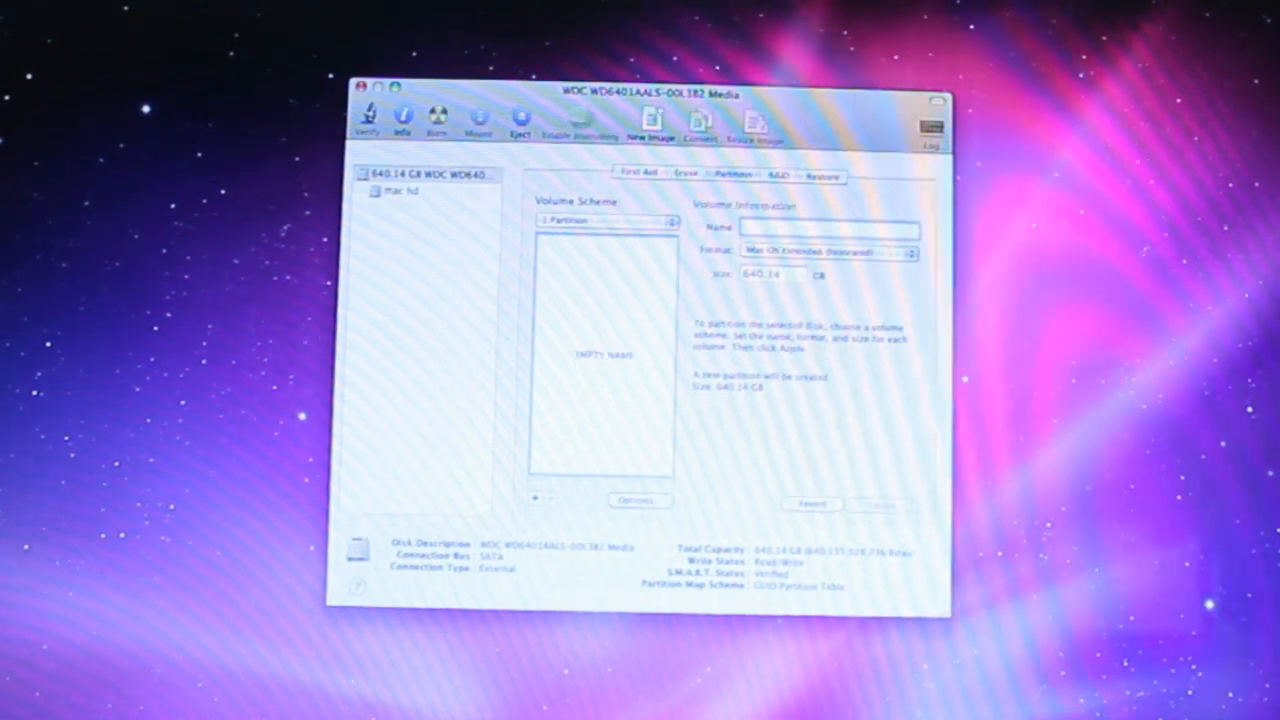
{"action": "type", "text": "Snow Leopard"}
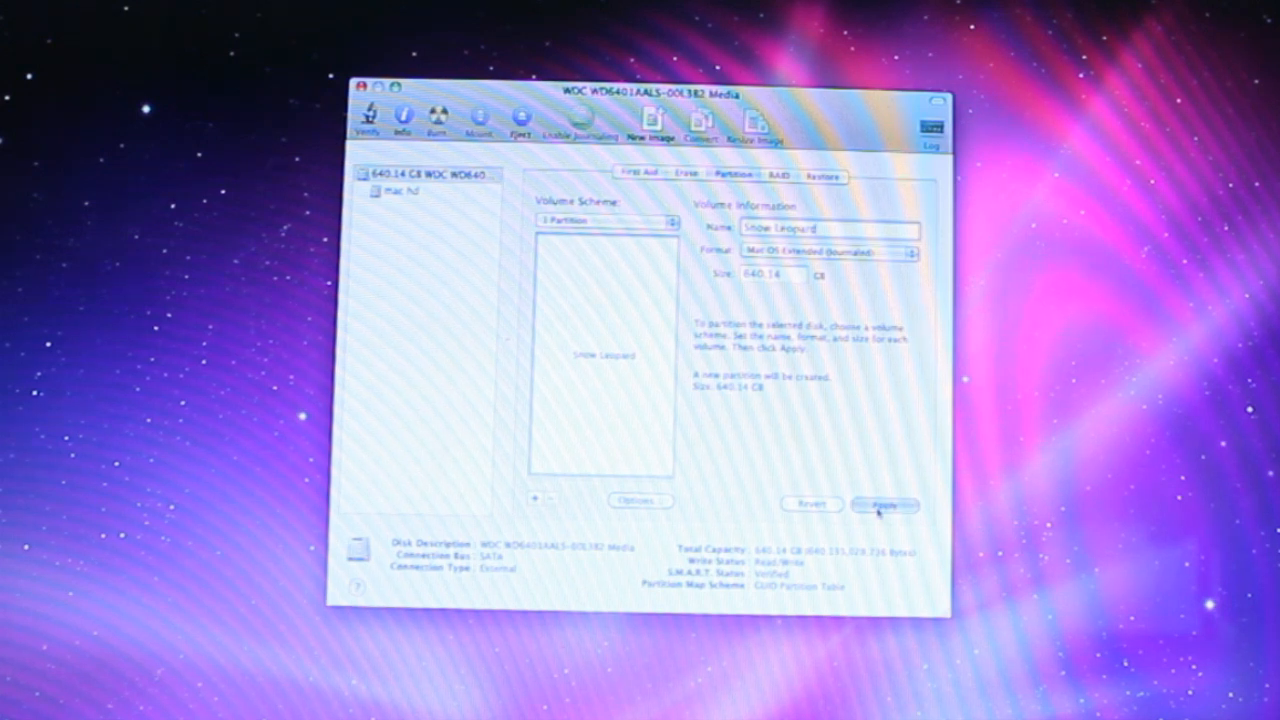
{"action": "left_click", "coordinate": [886, 505]}
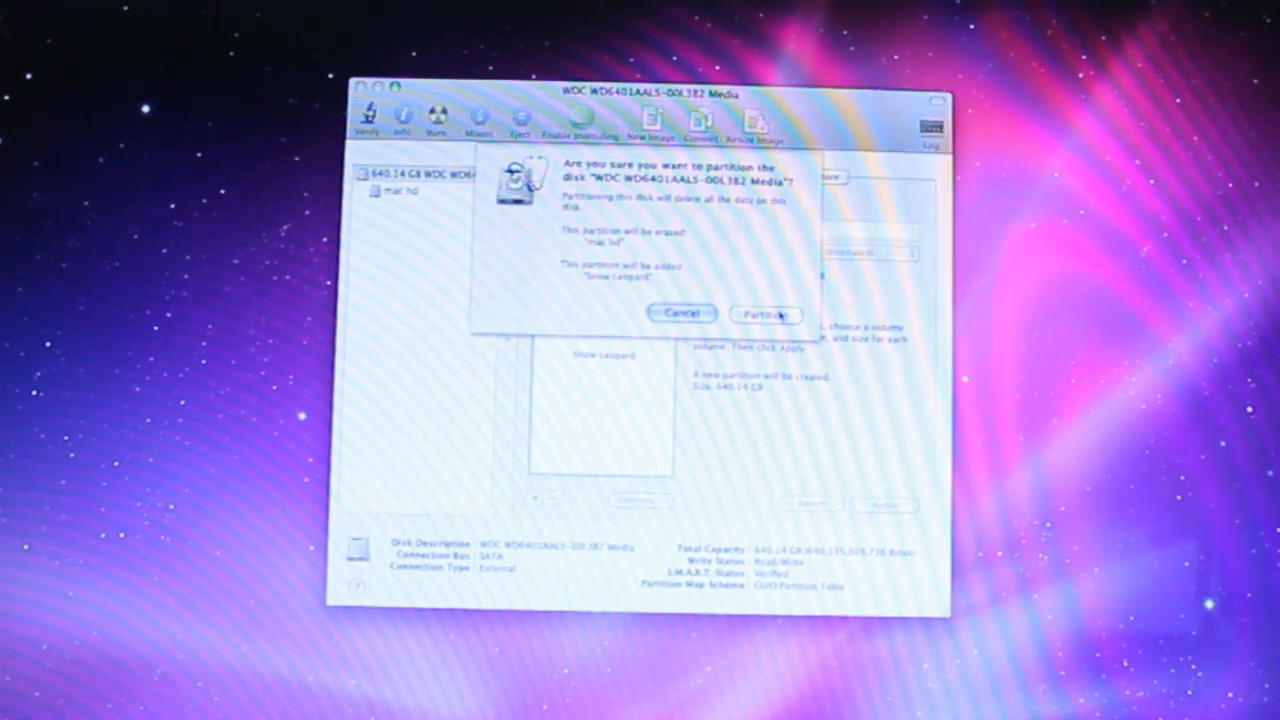
{"action": "left_click", "coordinate": [766, 313]}
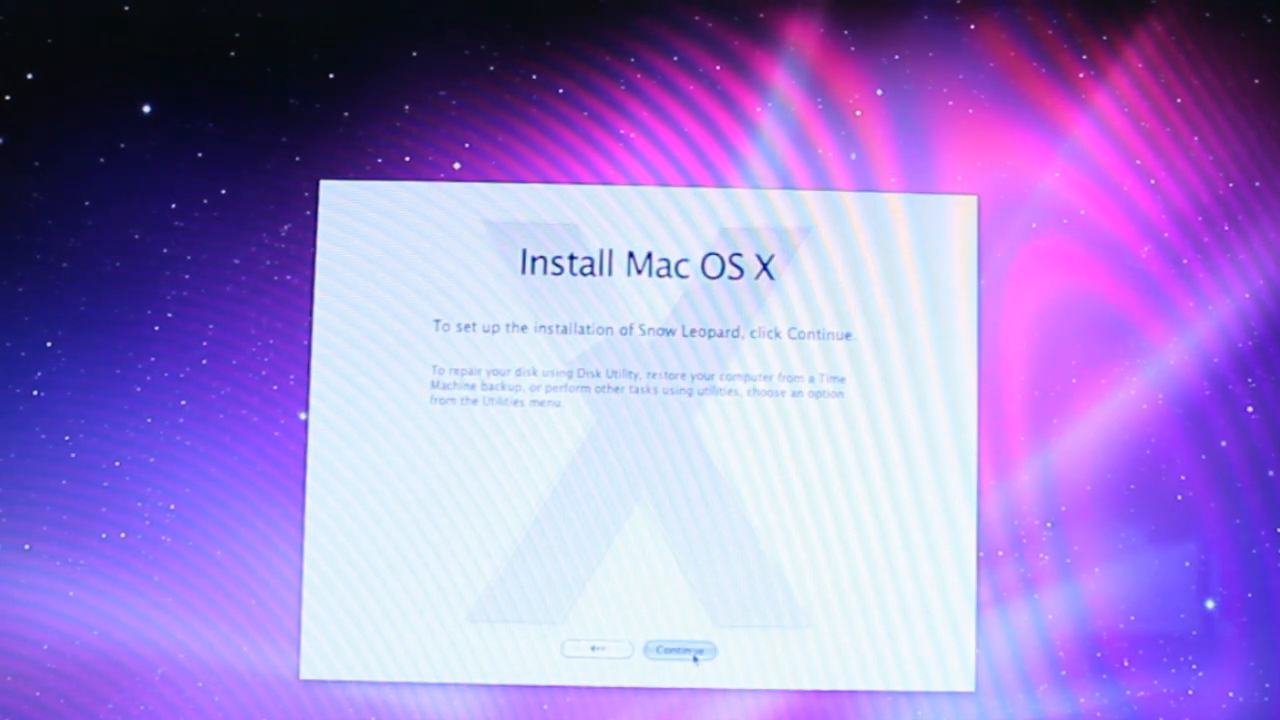
- Accept the license and customize the install, leaving out Printer Support
{"action": "left_click", "coordinate": [687, 650]}
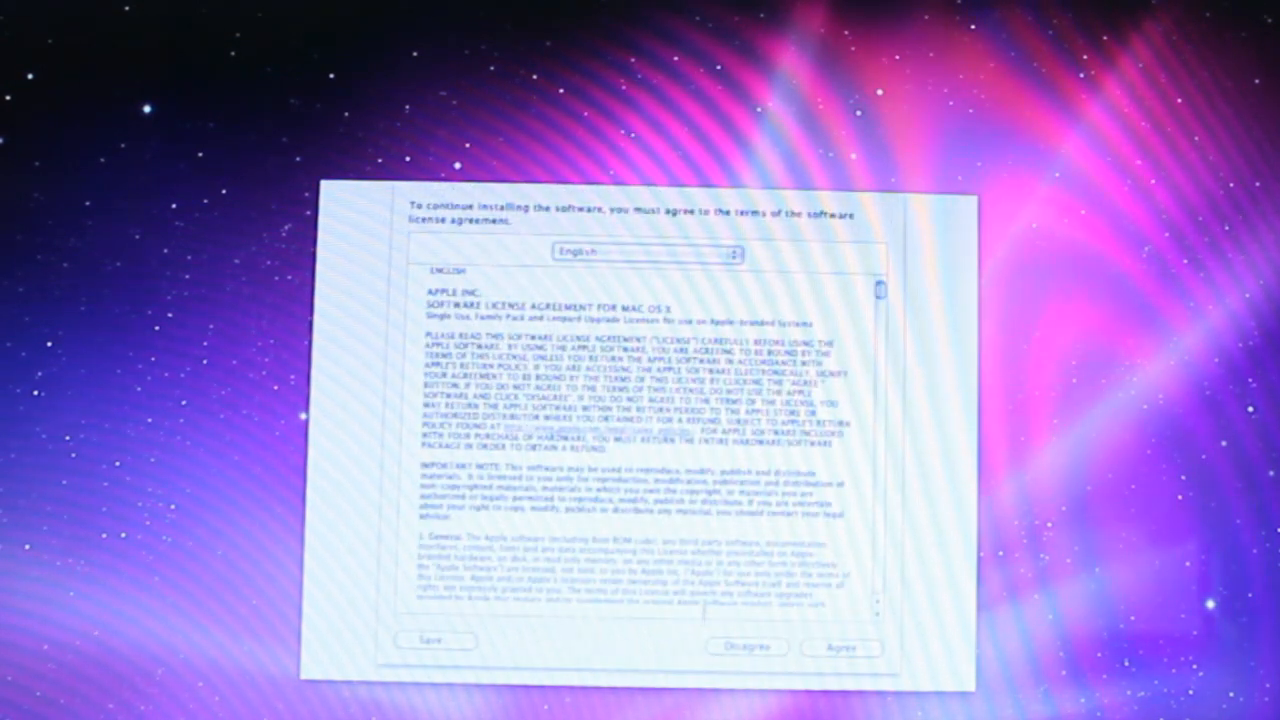
{"action": "left_click", "coordinate": [854, 647]}
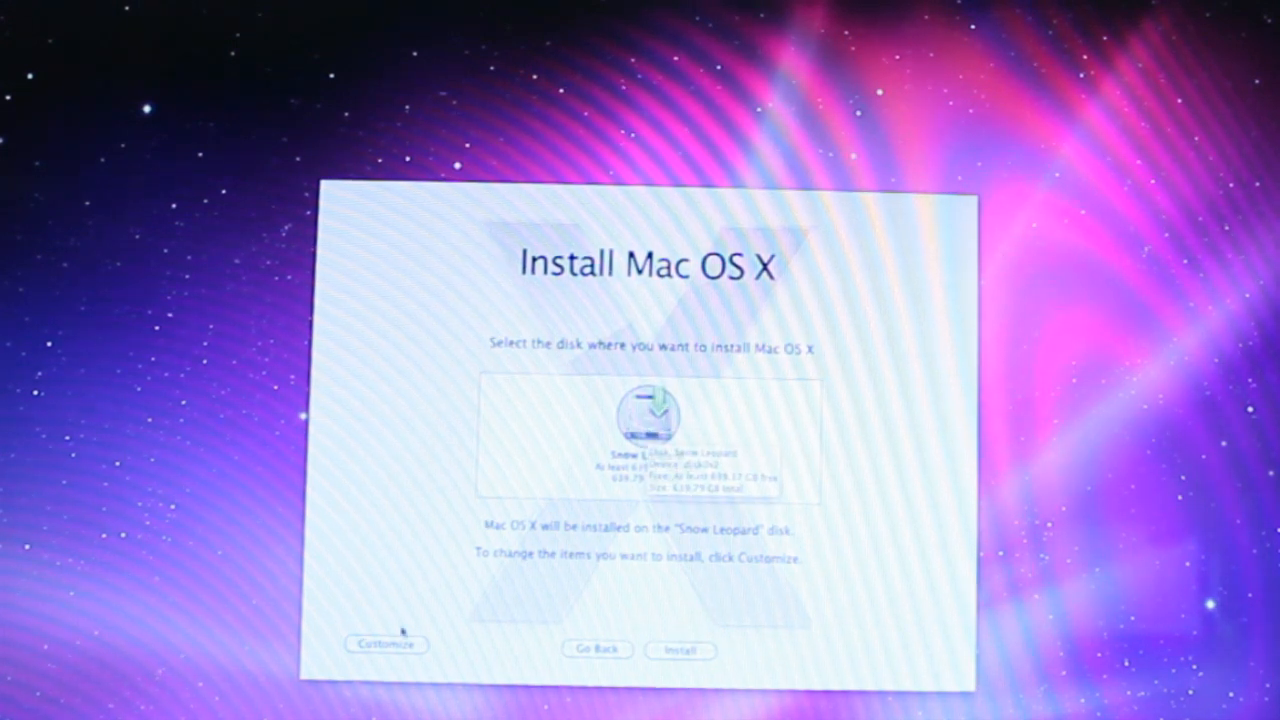
{"action": "left_click", "coordinate": [387, 645]}
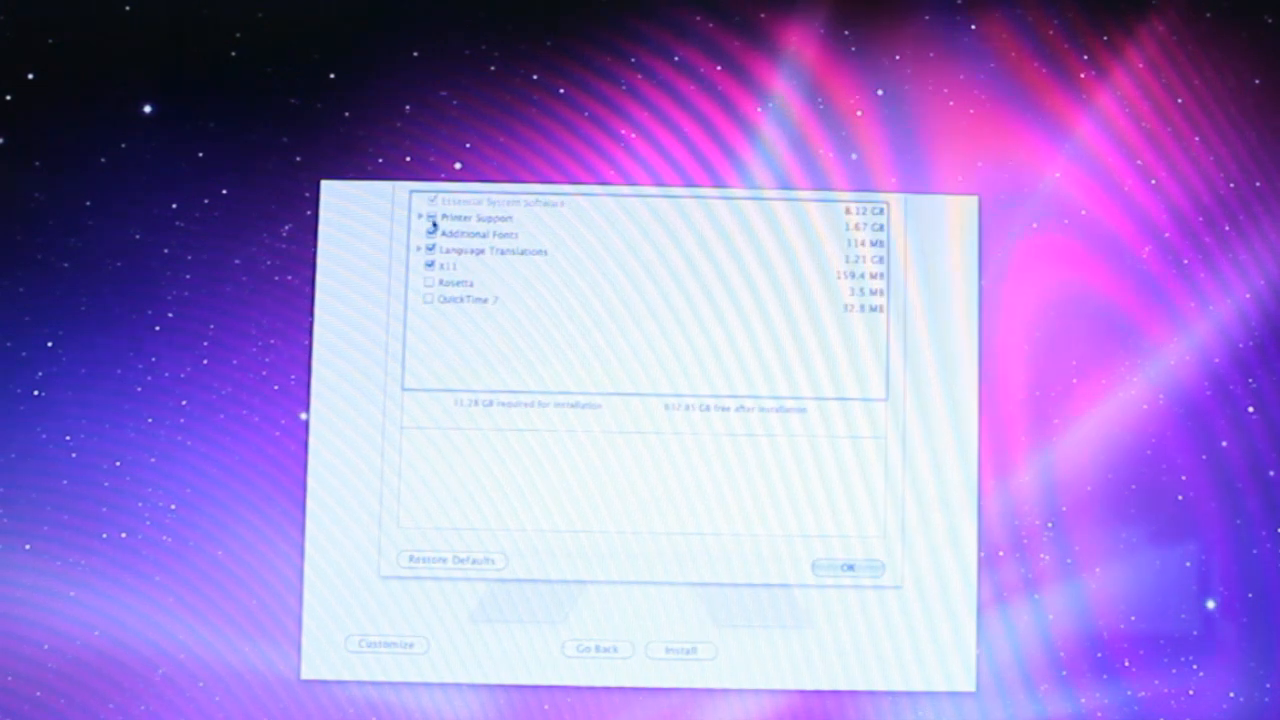
{"action": "left_click", "coordinate": [441, 234]}
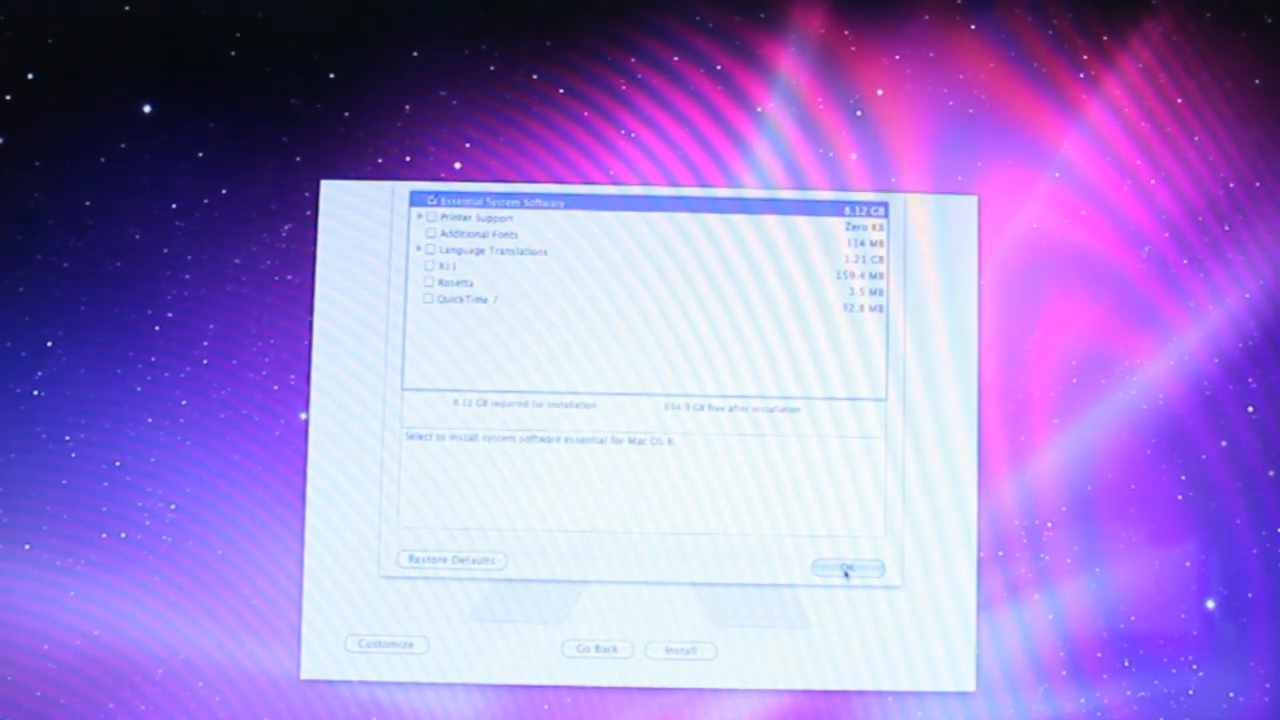
{"action": "left_click", "coordinate": [851, 567]}
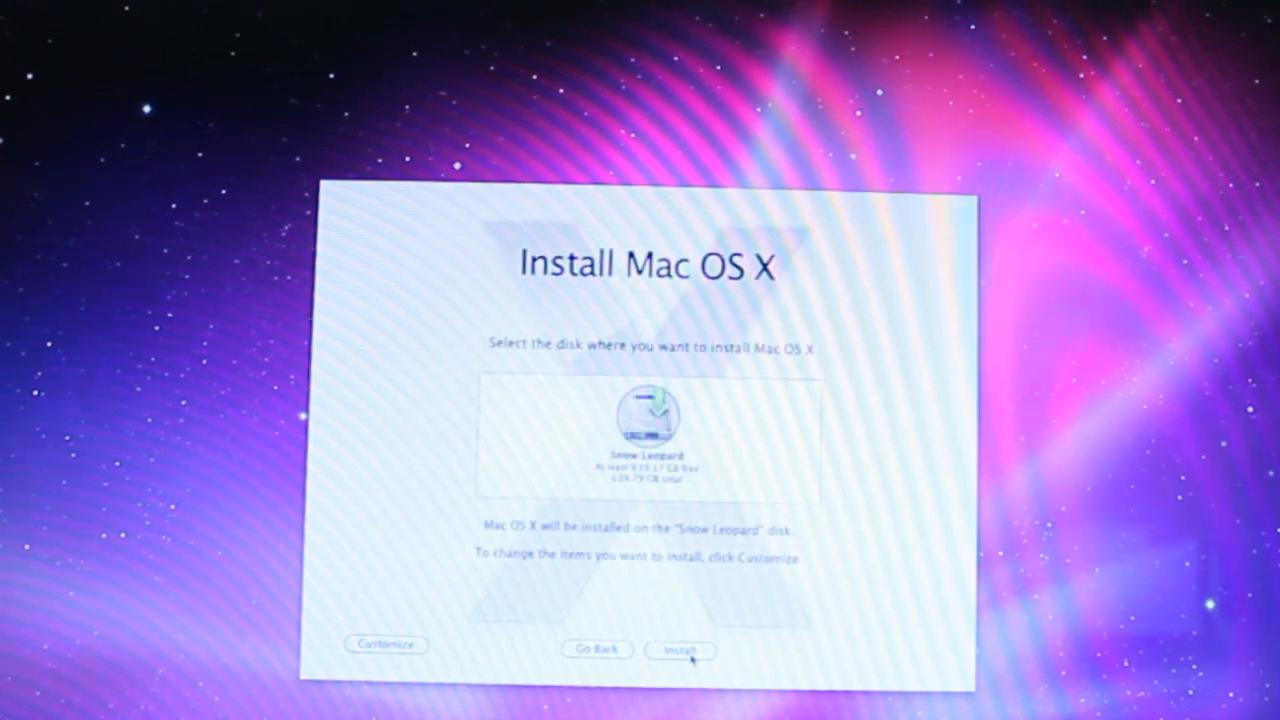
- Install onto the Snow Leopard disk, then restart after the Install Failed message
{"action": "left_click", "coordinate": [686, 649]}
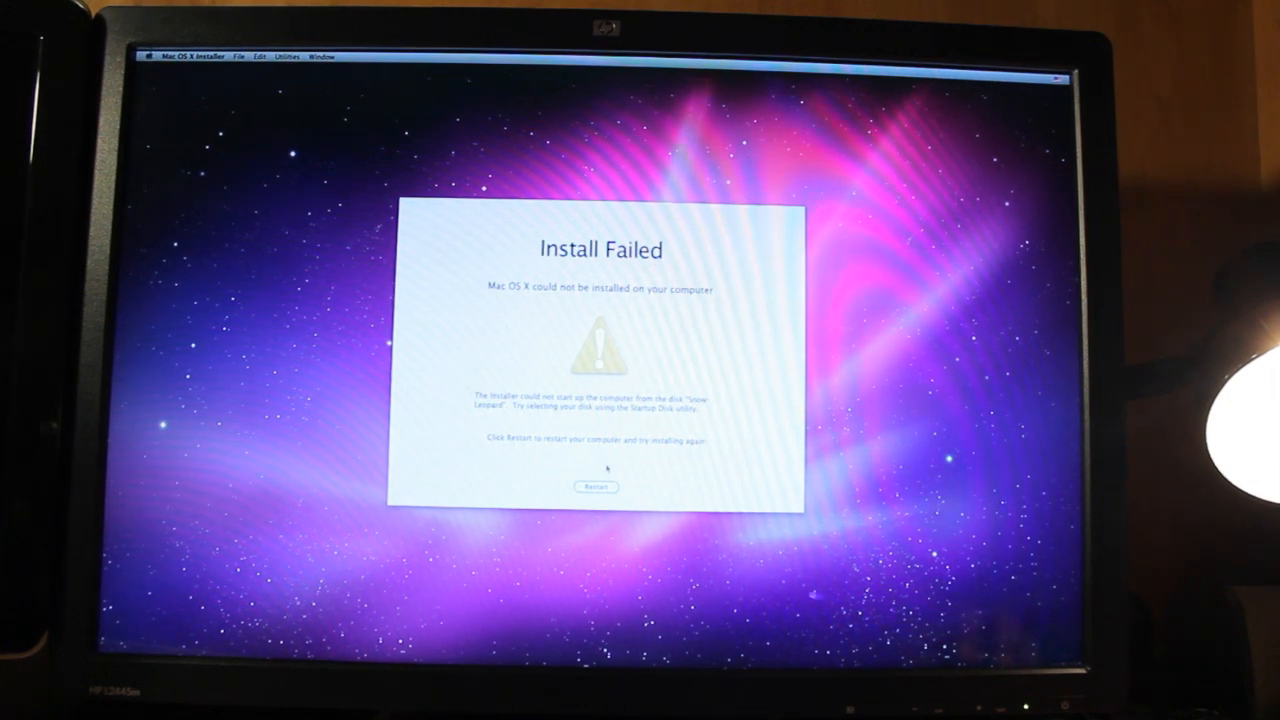
{"action": "left_click", "coordinate": [593, 487]}
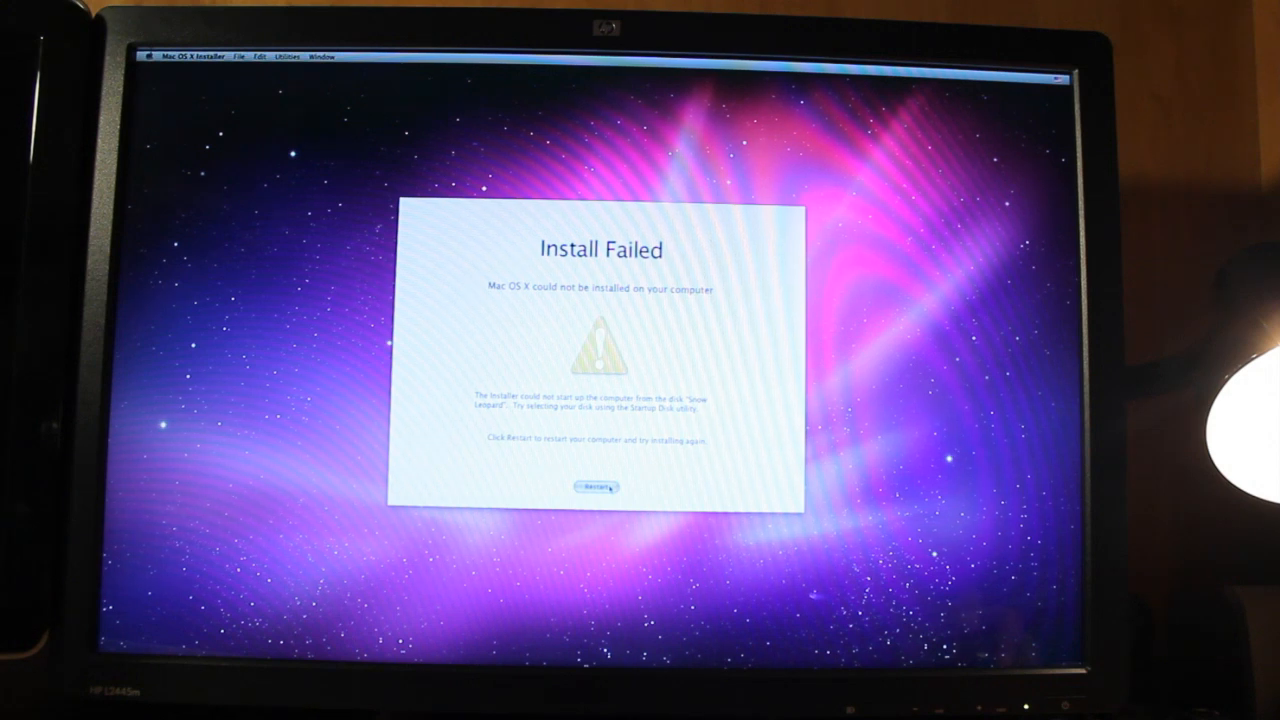